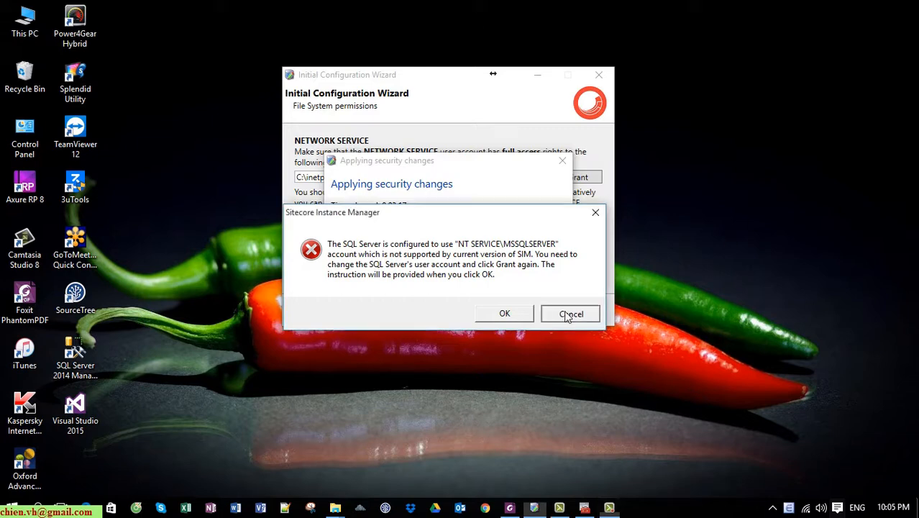
Step: Cancel the unsupported SQL Server account warning to return to the permissions page
{"action": "left_click", "coordinate": [571, 313]}
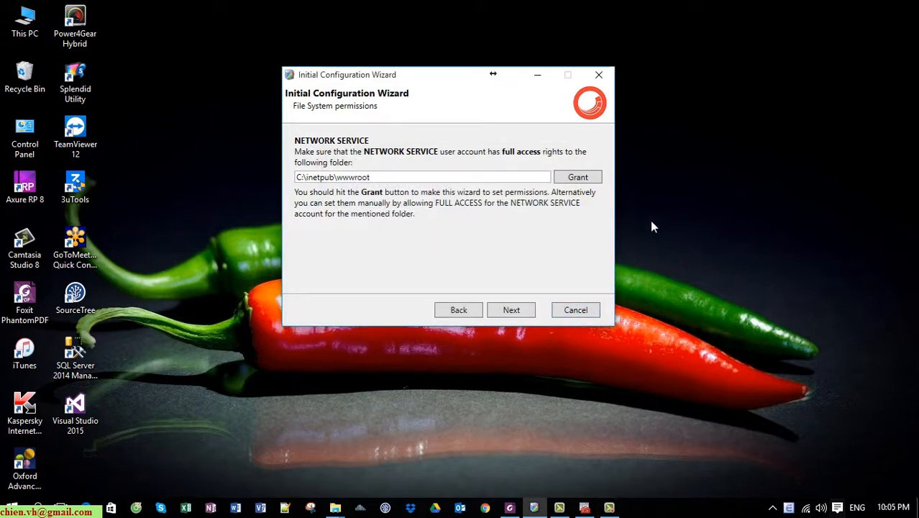
{"action": "mouse_move", "coordinate": [315, 141]}
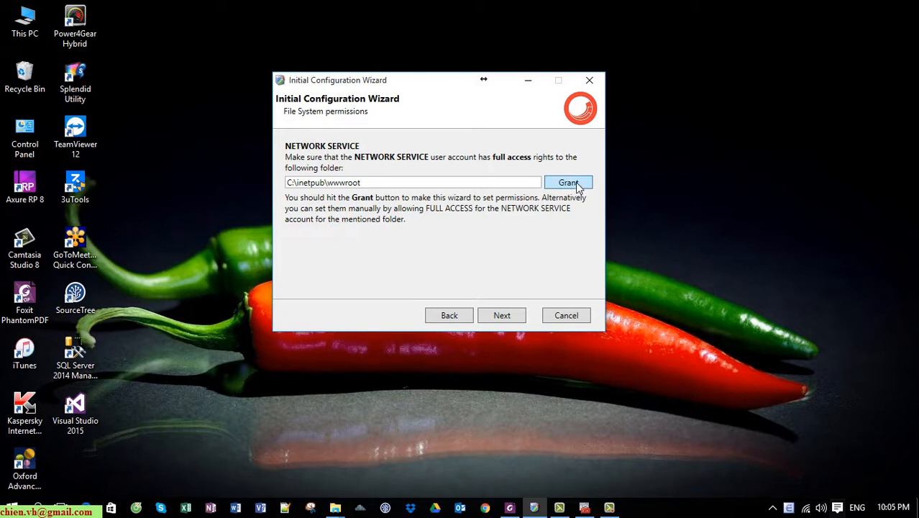
Step: Attempt to grant NETWORK SERVICE full access to C:\inetpub\wwwroot
{"action": "left_click", "coordinate": [569, 182]}
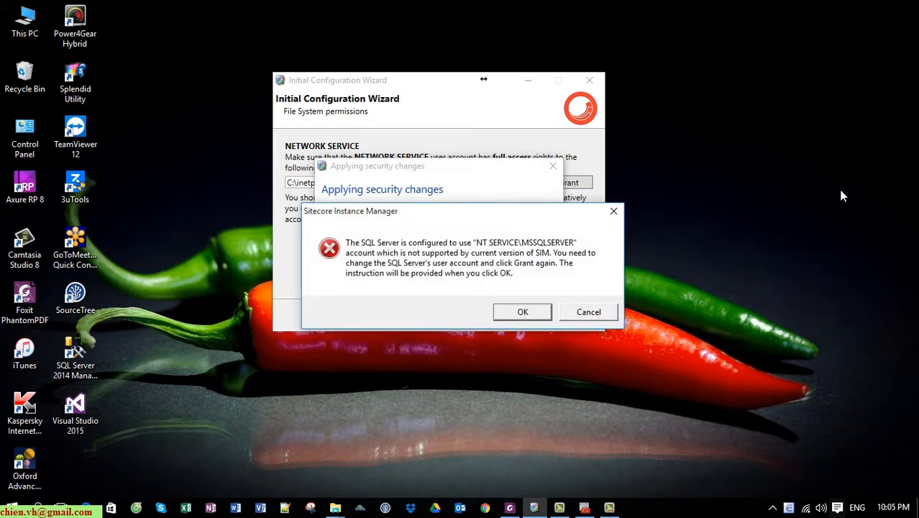
{"action": "mouse_move", "coordinate": [375, 258]}
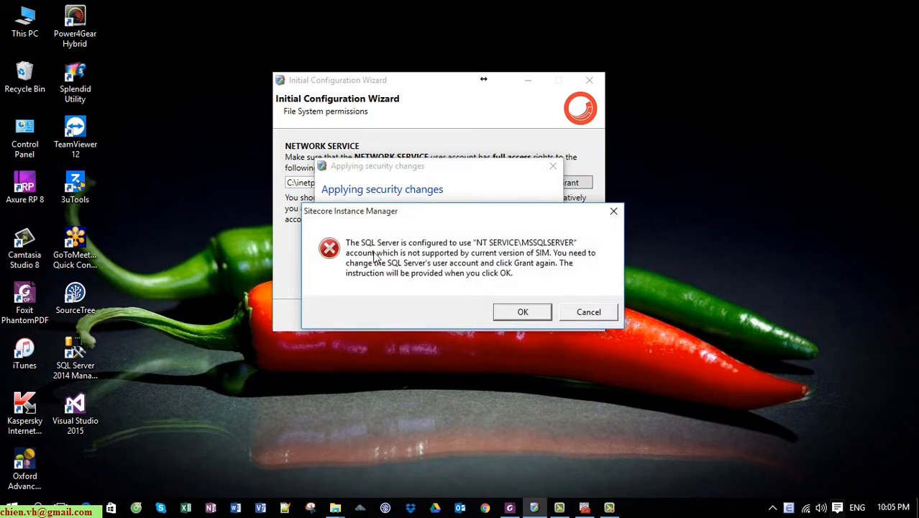
{"action": "mouse_move", "coordinate": [454, 251]}
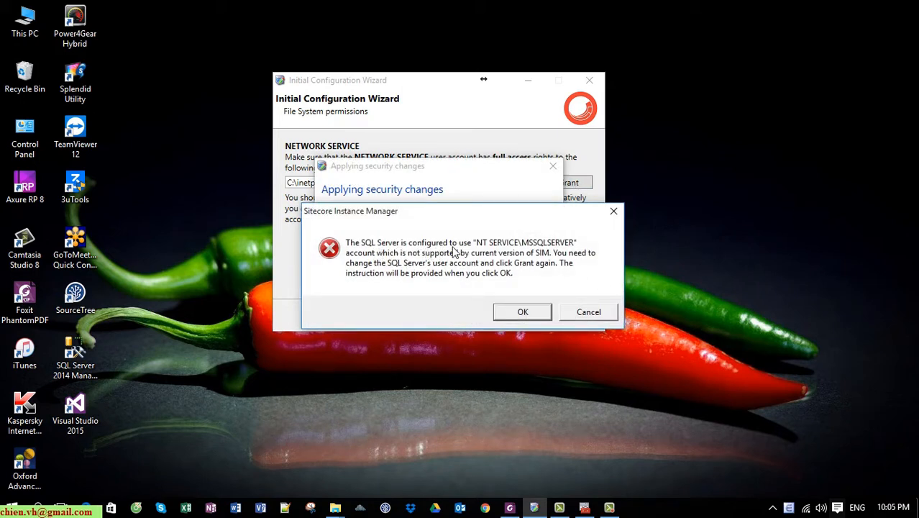
{"action": "mouse_move", "coordinate": [532, 251]}
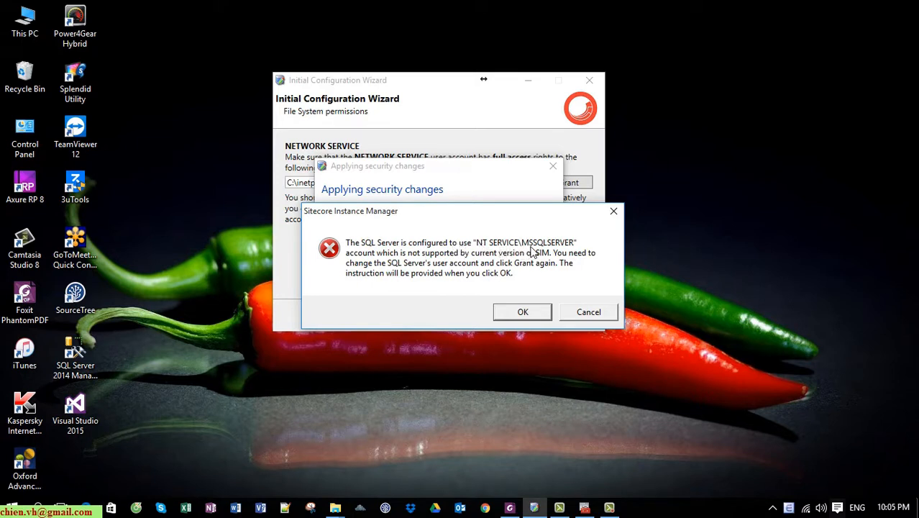
{"action": "mouse_move", "coordinate": [570, 255]}
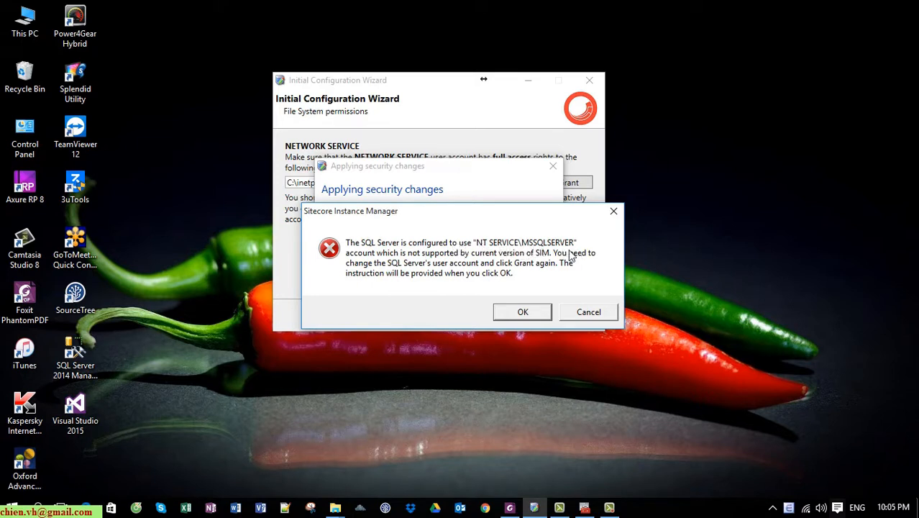
{"action": "mouse_move", "coordinate": [515, 265]}
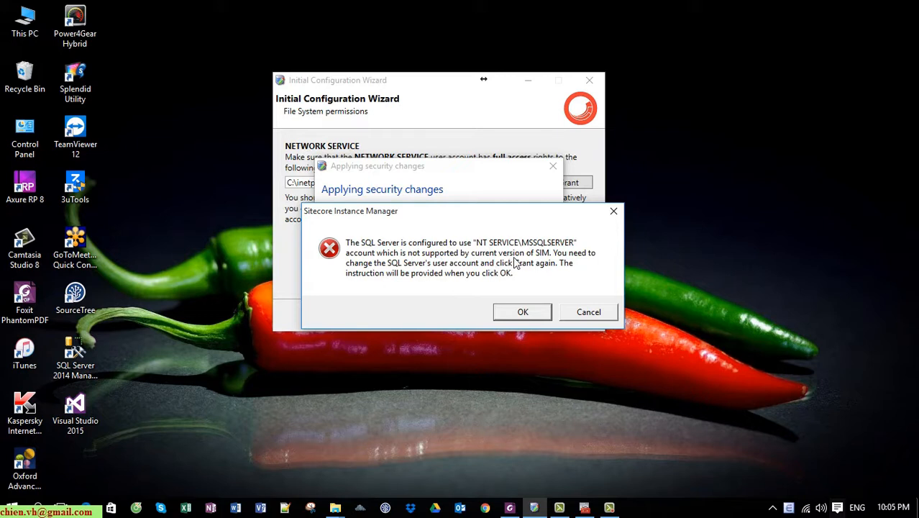
{"action": "mouse_move", "coordinate": [560, 263]}
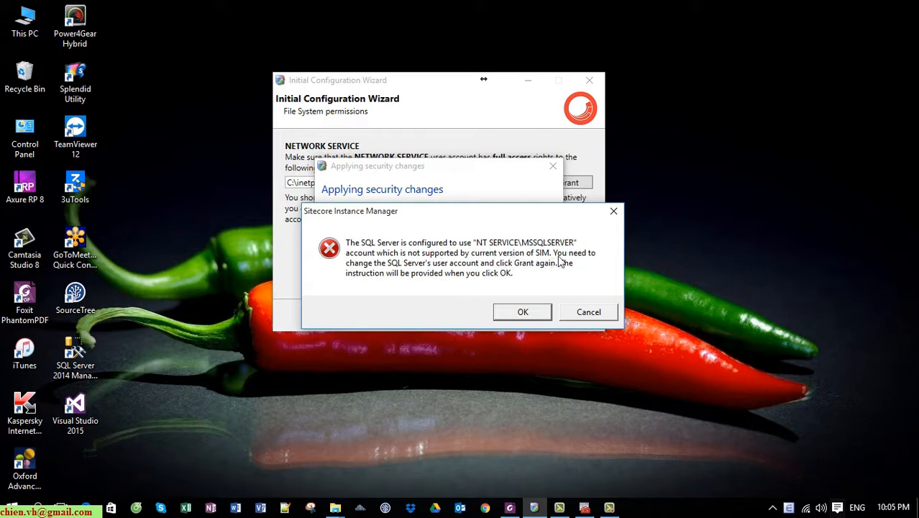
{"action": "mouse_move", "coordinate": [461, 272]}
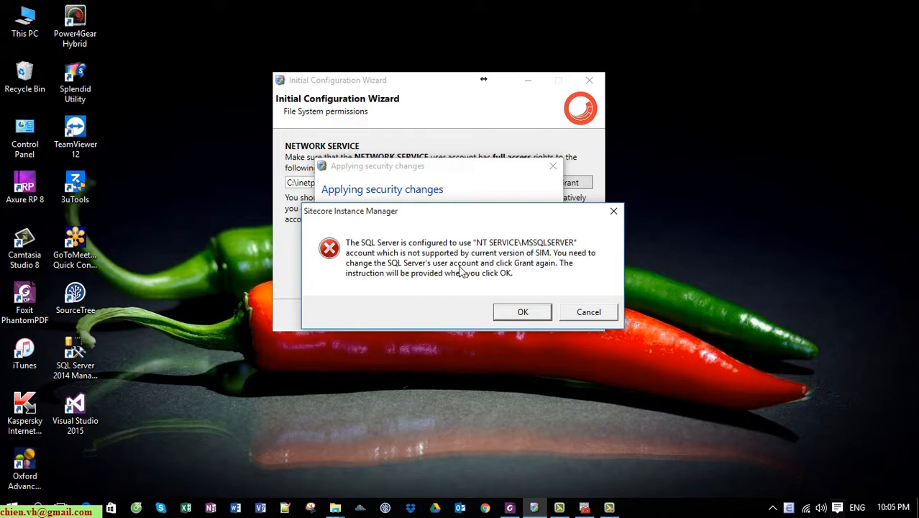
{"action": "mouse_move", "coordinate": [453, 287]}
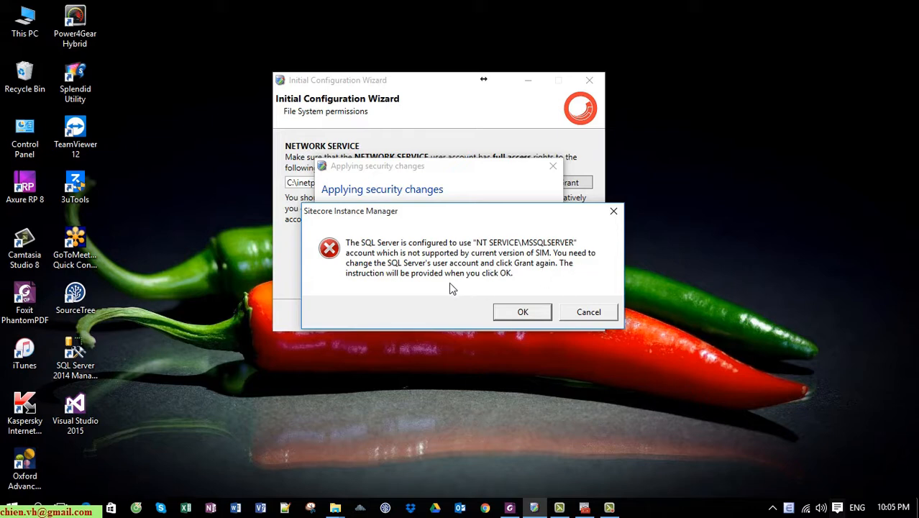
{"action": "mouse_move", "coordinate": [582, 285]}
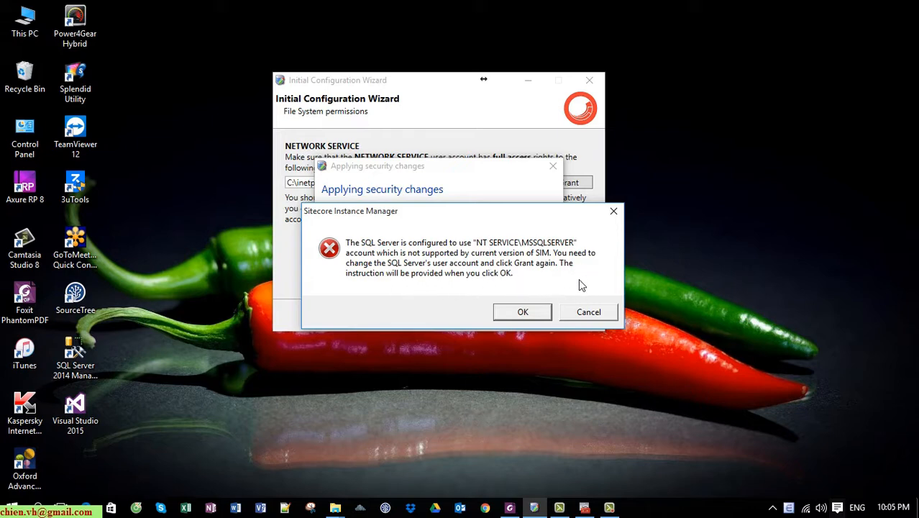
Step: Accept the warning to open the SQL Server account instructions page in Chrome
{"action": "left_click", "coordinate": [522, 311]}
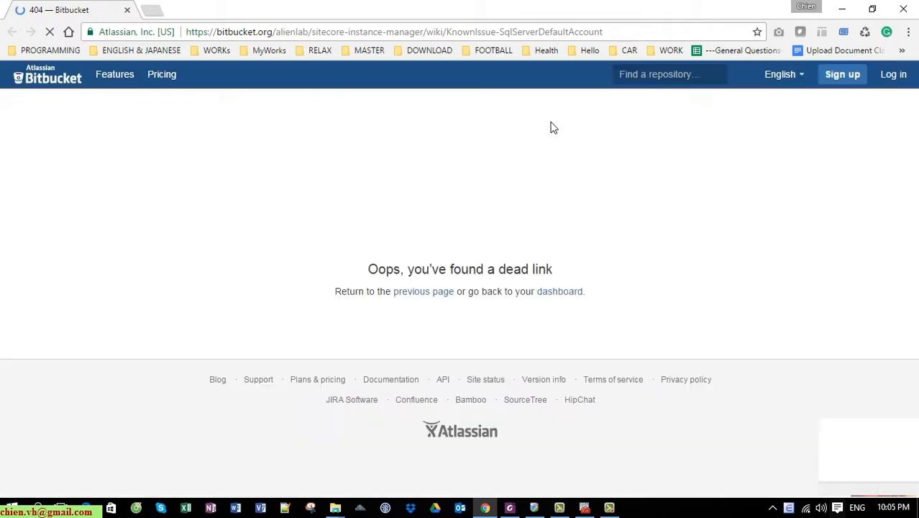
{"action": "mouse_move", "coordinate": [858, 217]}
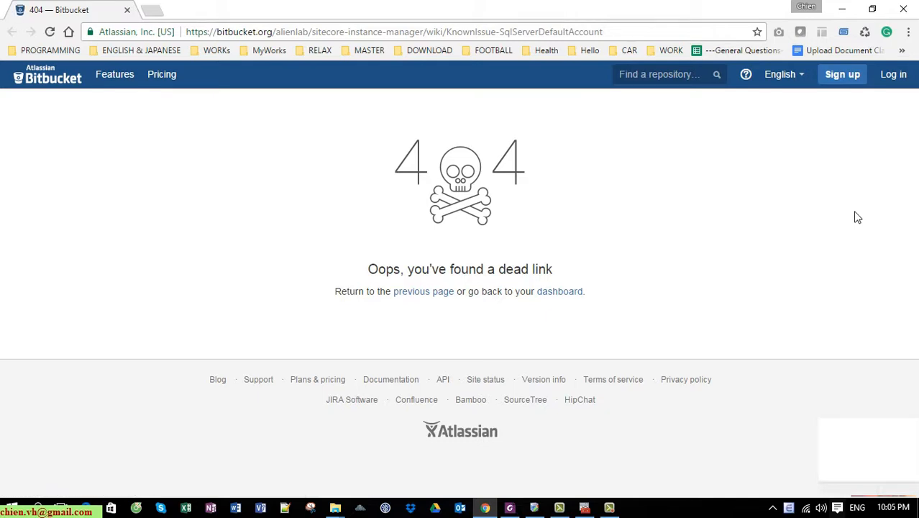
{"action": "mouse_move", "coordinate": [853, 116]}
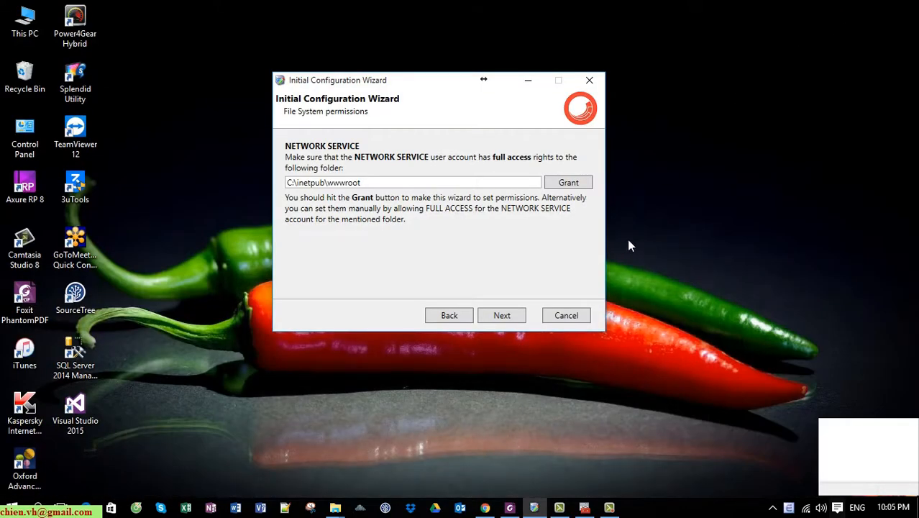
{"action": "mouse_move", "coordinate": [620, 223]}
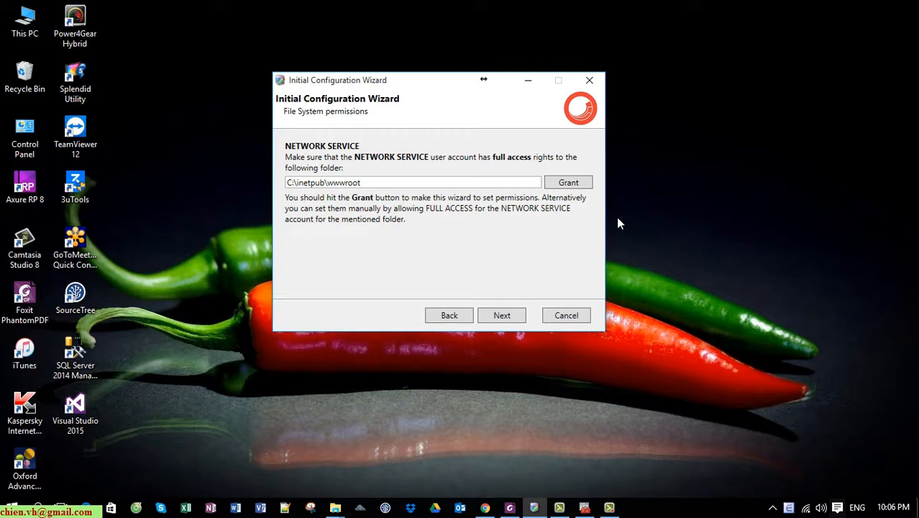
{"action": "mouse_move", "coordinate": [595, 201]}
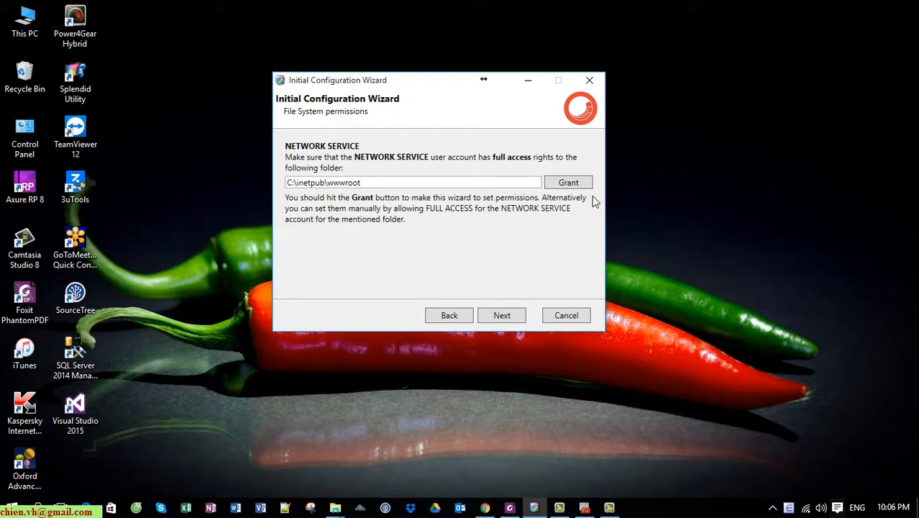
Step: Retry the wwwroot permission grant in the Initial Configuration Wizard
{"action": "left_click", "coordinate": [568, 182]}
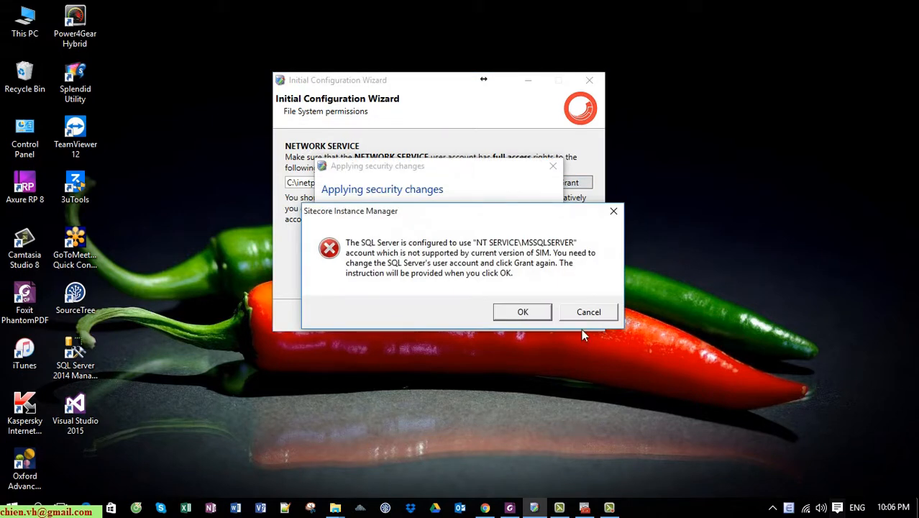
{"action": "mouse_move", "coordinate": [608, 319]}
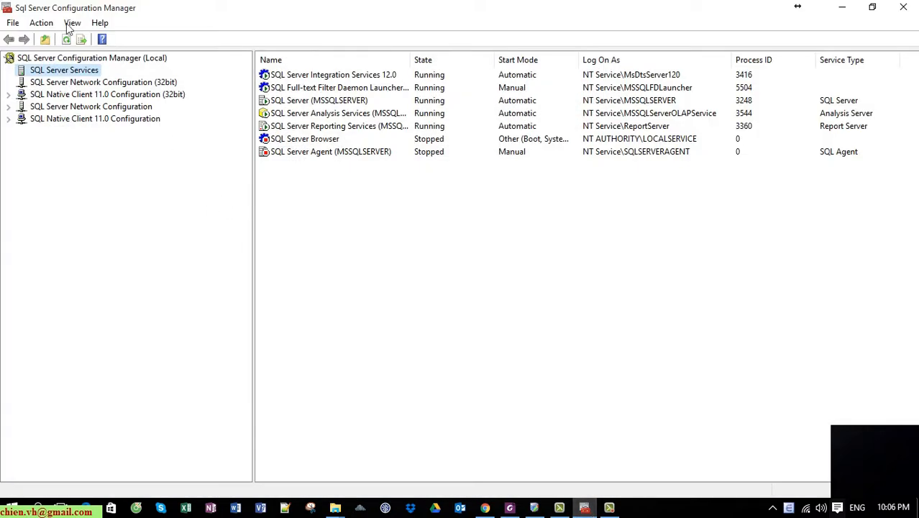
{"action": "mouse_move", "coordinate": [142, 20]}
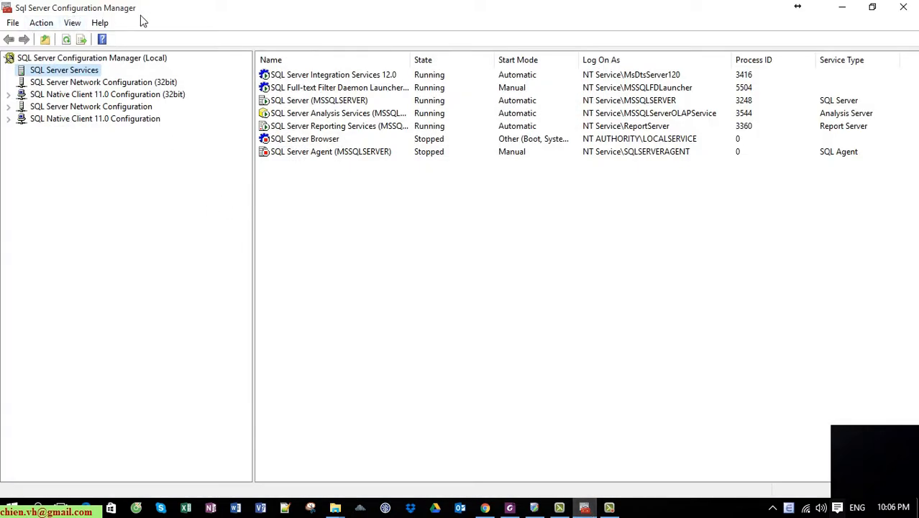
{"action": "mouse_move", "coordinate": [172, 162]}
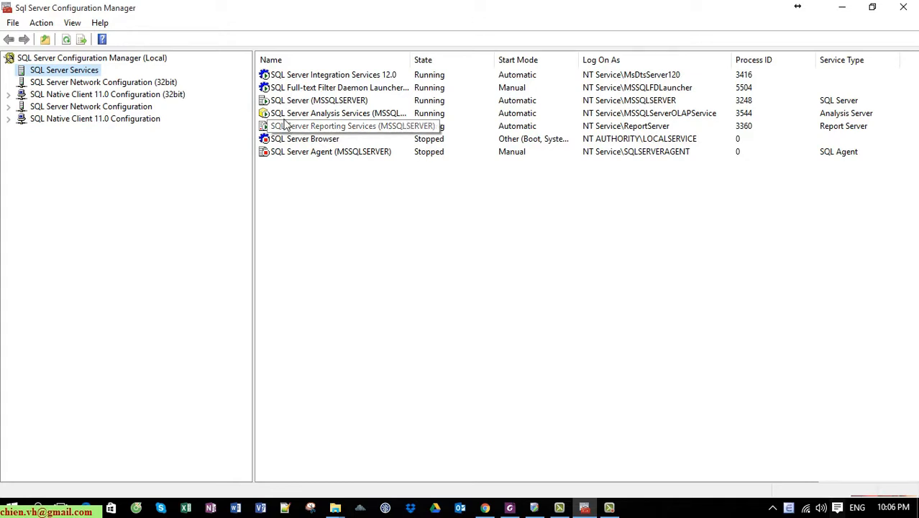
{"action": "mouse_move", "coordinate": [345, 107]}
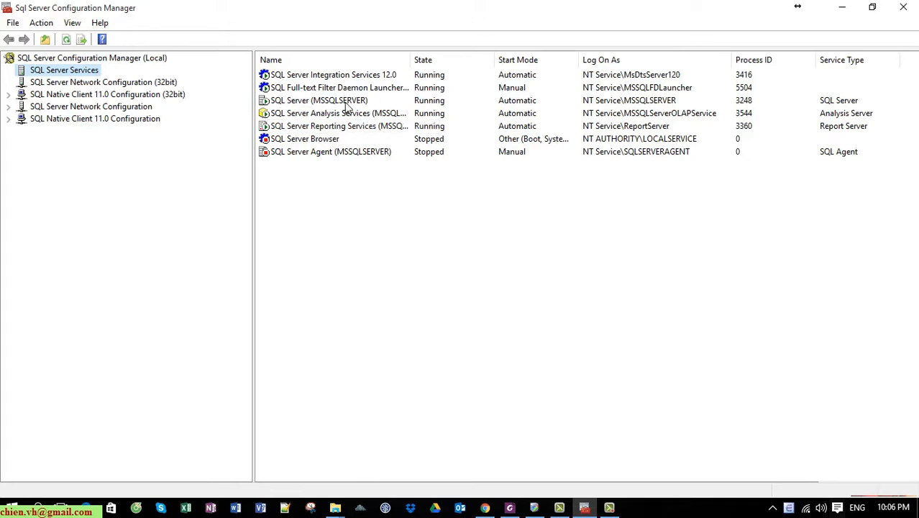
Step: Select SQL Server (MSSQLSERVER) in the SQL Server Services list
{"action": "left_click", "coordinate": [320, 100]}
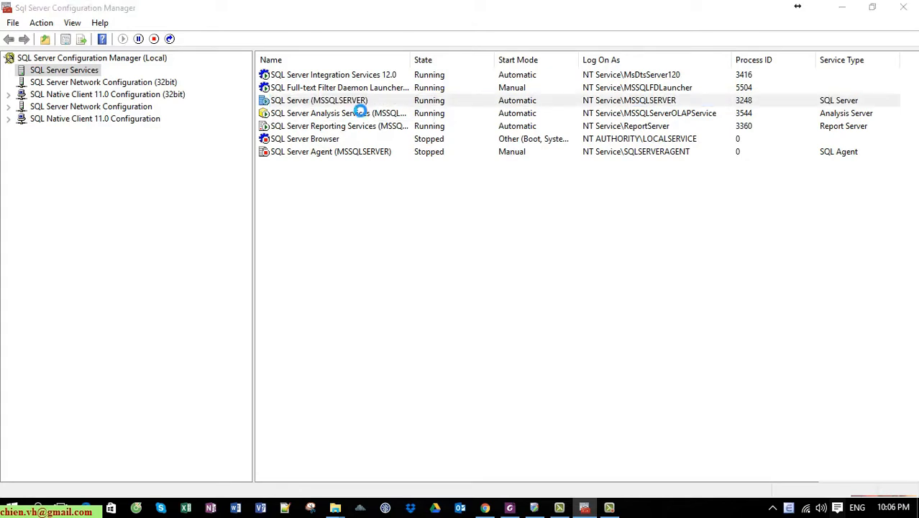
Step: Set SQL Server (MSSQLSERVER) to log on as built-in Network Service and confirm
{"action": "double_click", "coordinate": [318, 100]}
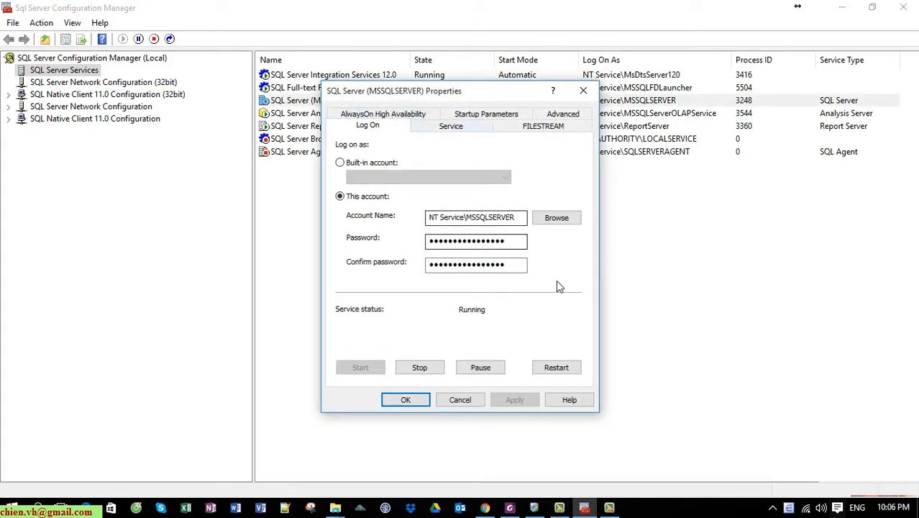
{"action": "mouse_move", "coordinate": [394, 149]}
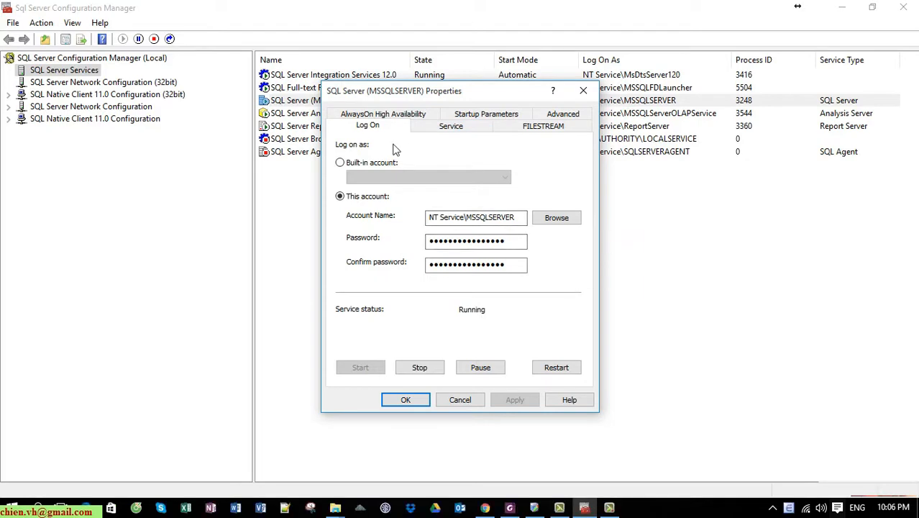
{"action": "mouse_move", "coordinate": [364, 149]}
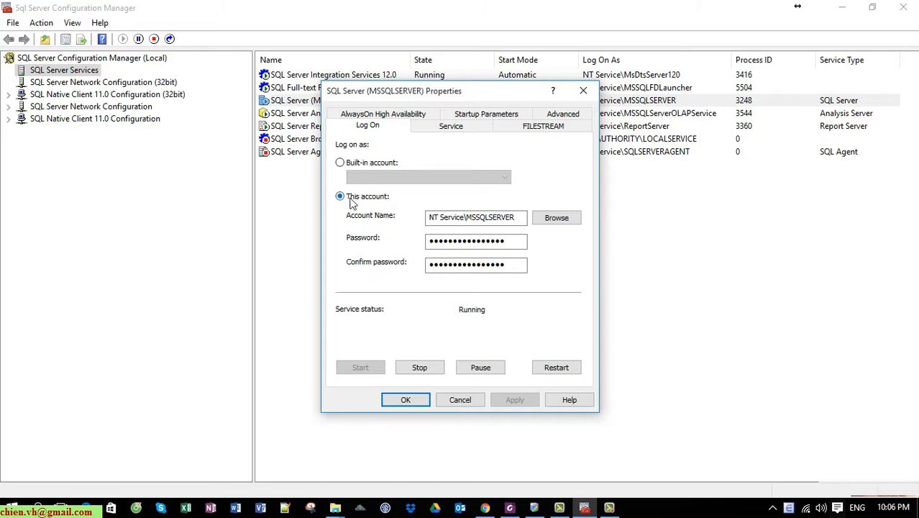
{"action": "mouse_move", "coordinate": [365, 206]}
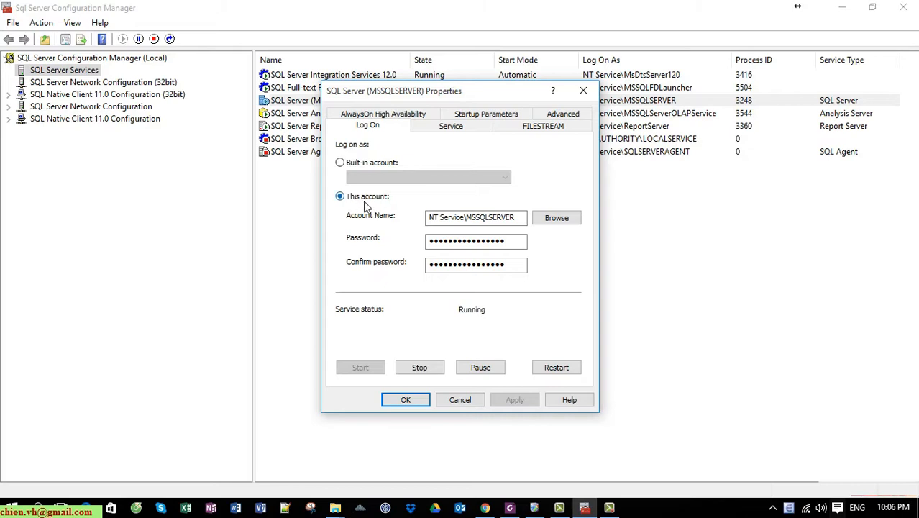
{"action": "mouse_move", "coordinate": [388, 203]}
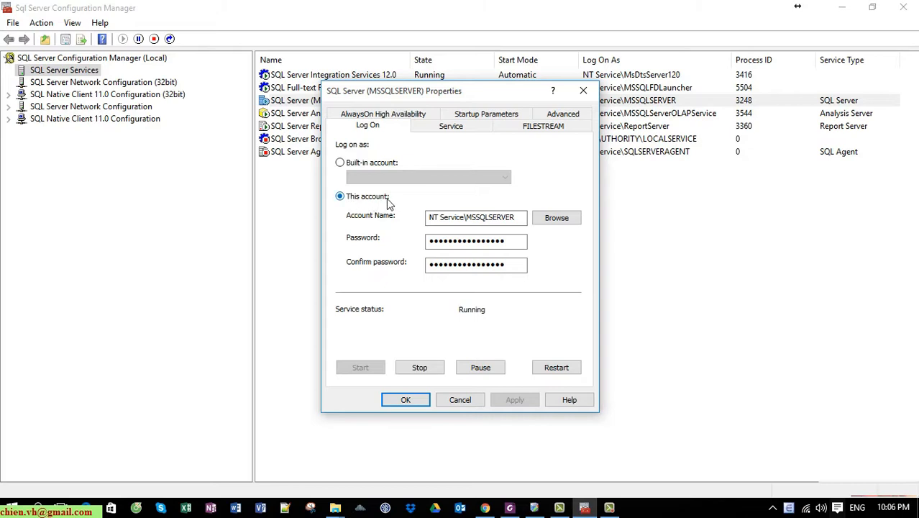
{"action": "left_click", "coordinate": [340, 162]}
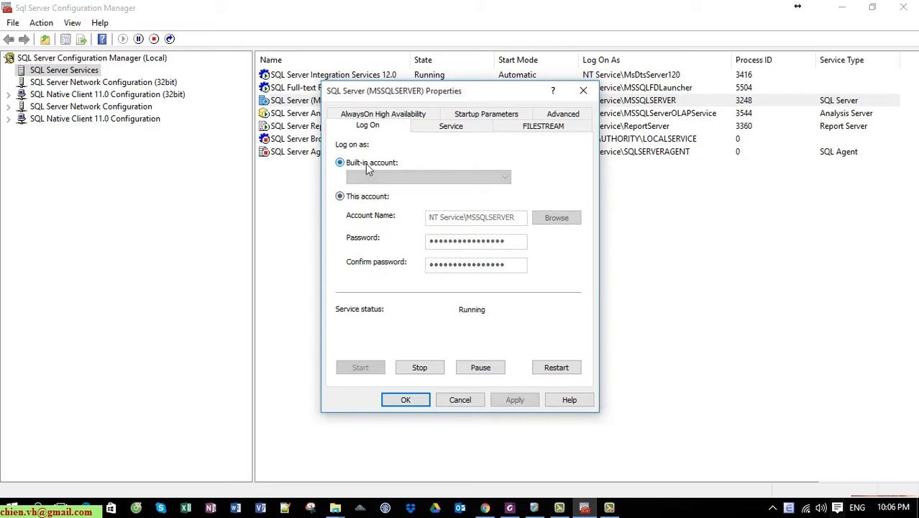
{"action": "left_click", "coordinate": [505, 177]}
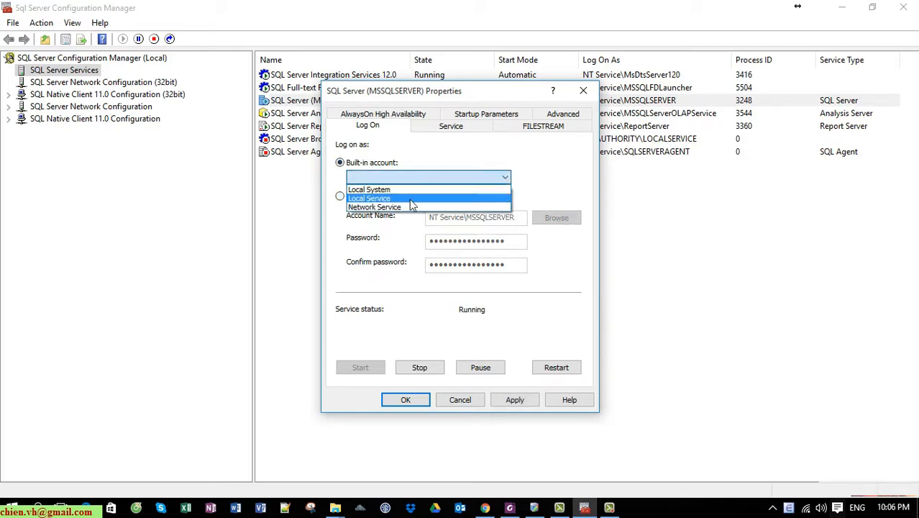
{"action": "left_click", "coordinate": [375, 207]}
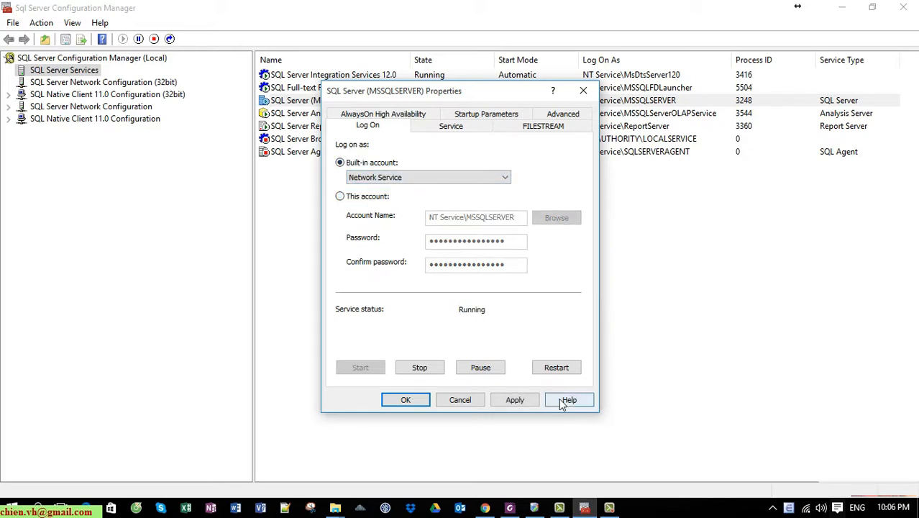
{"action": "mouse_move", "coordinate": [405, 400]}
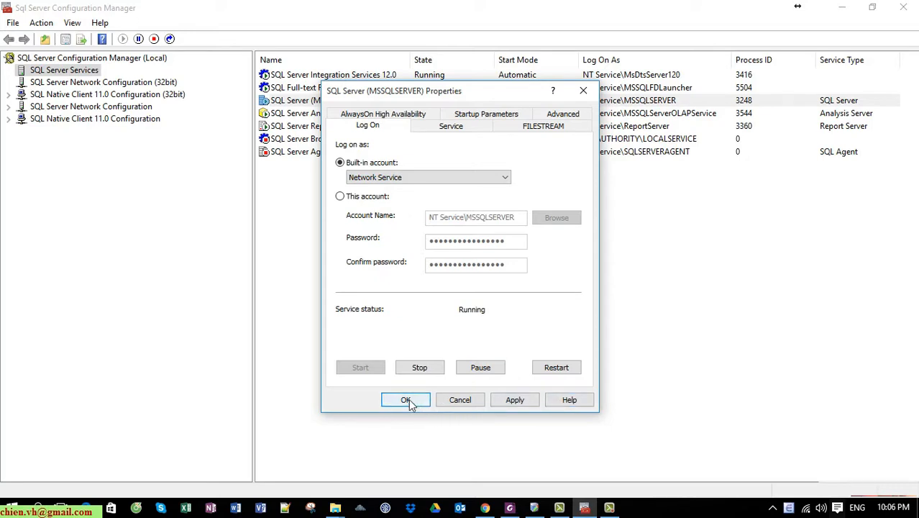
{"action": "left_click", "coordinate": [406, 400]}
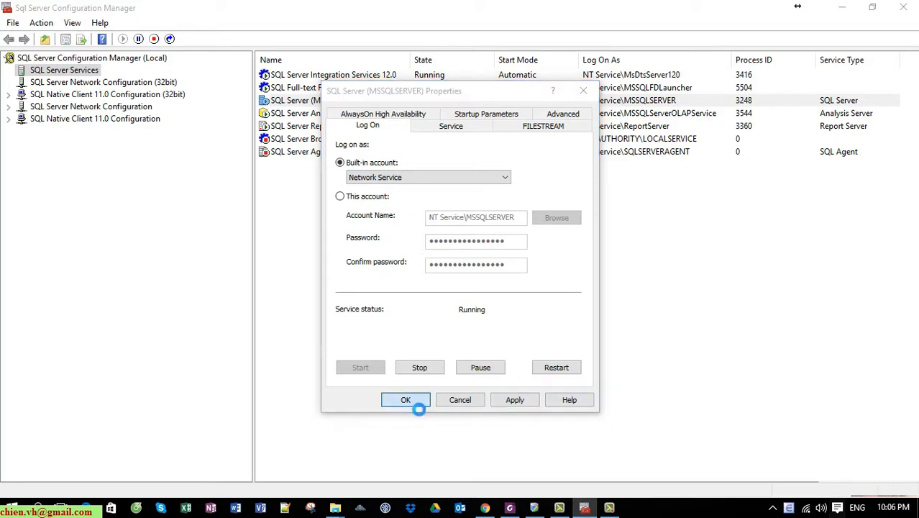
Step: Accept the account change restart and close the SQL Server (MSSQLSERVER) properties
{"action": "left_click", "coordinate": [404, 399]}
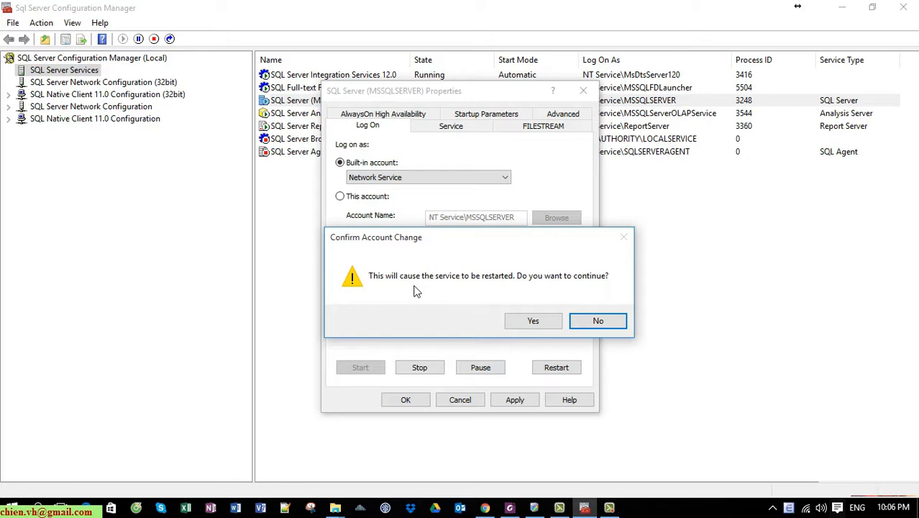
{"action": "mouse_move", "coordinate": [595, 295]}
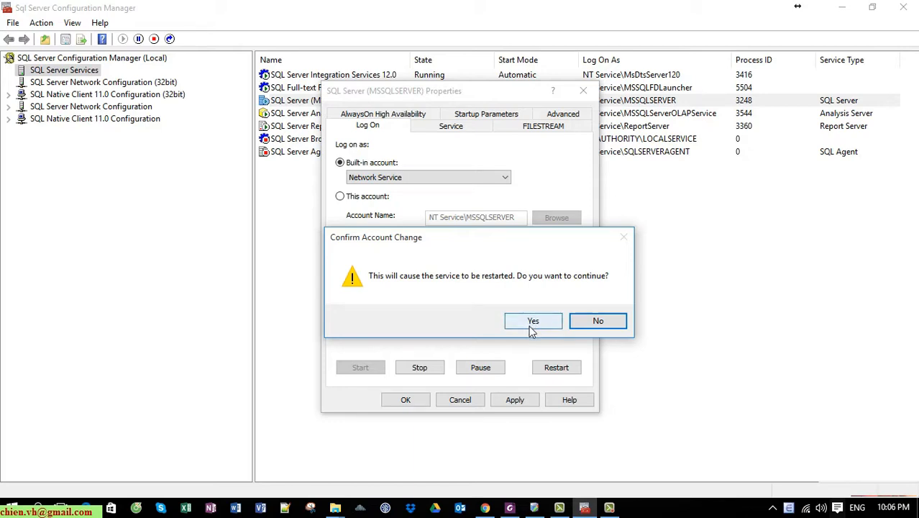
{"action": "left_click", "coordinate": [533, 320]}
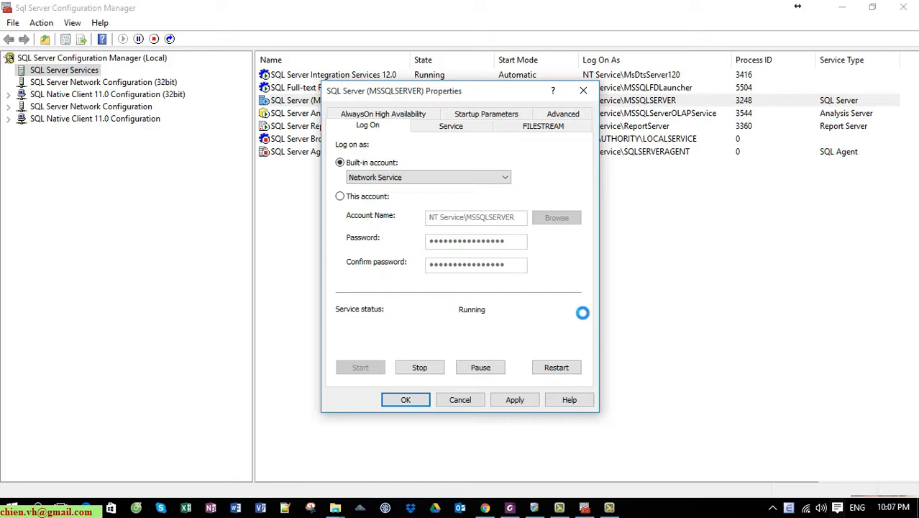
{"action": "left_click", "coordinate": [405, 399]}
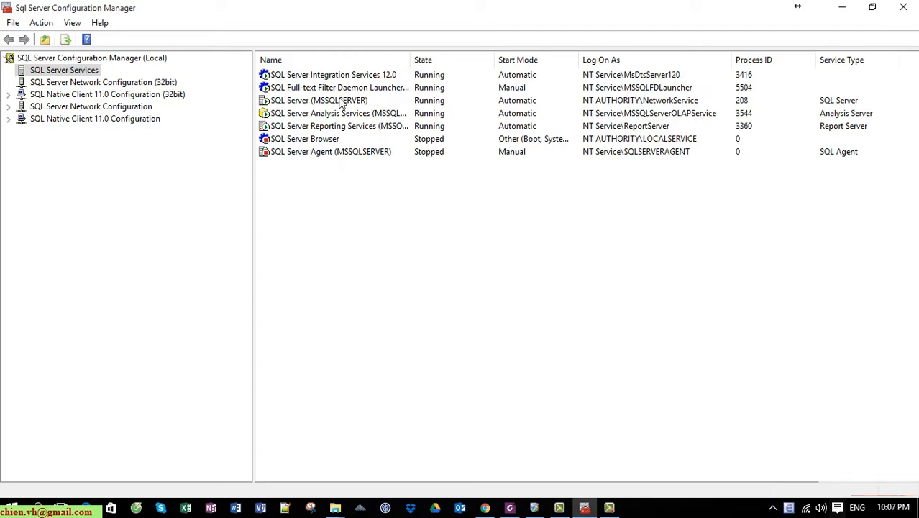
{"action": "left_click", "coordinate": [318, 100]}
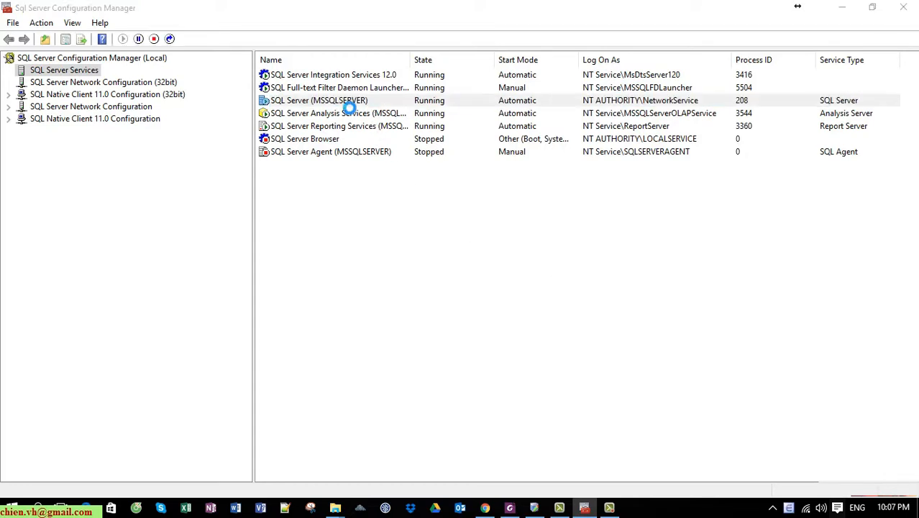
{"action": "double_click", "coordinate": [319, 100]}
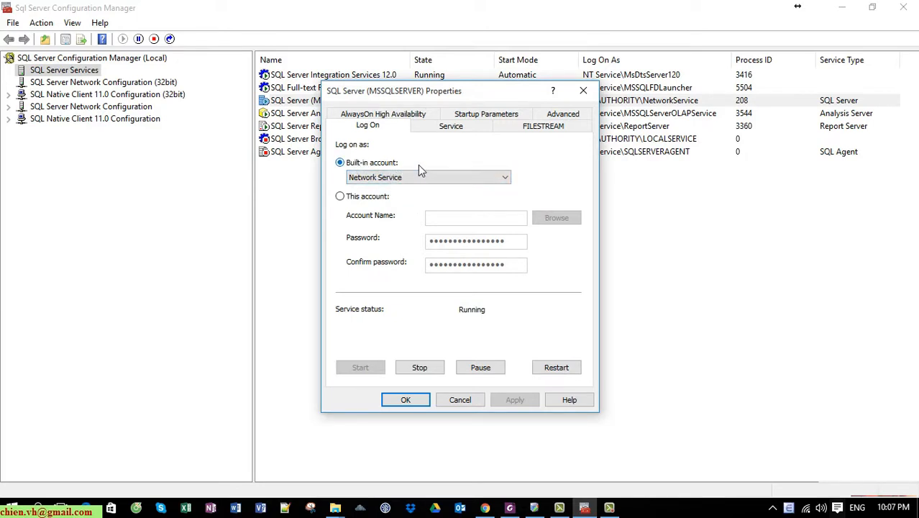
{"action": "mouse_move", "coordinate": [517, 423]}
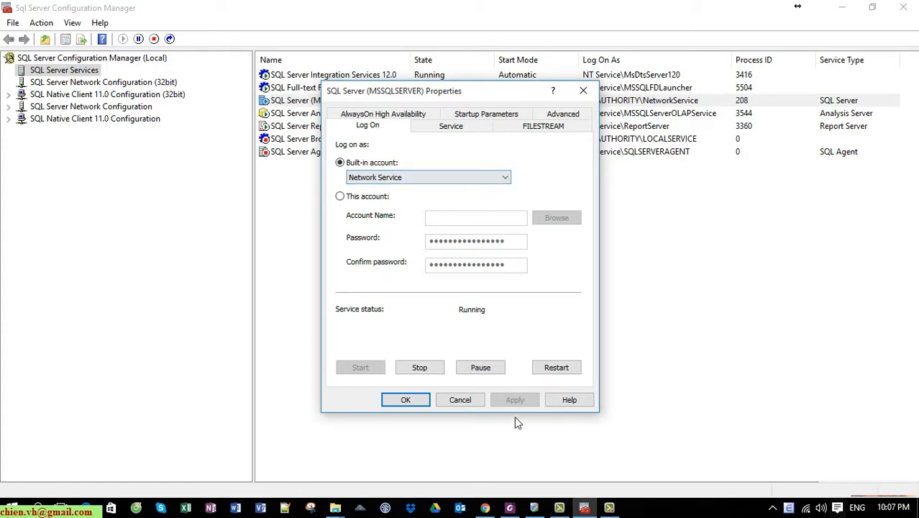
{"action": "left_click", "coordinate": [406, 400]}
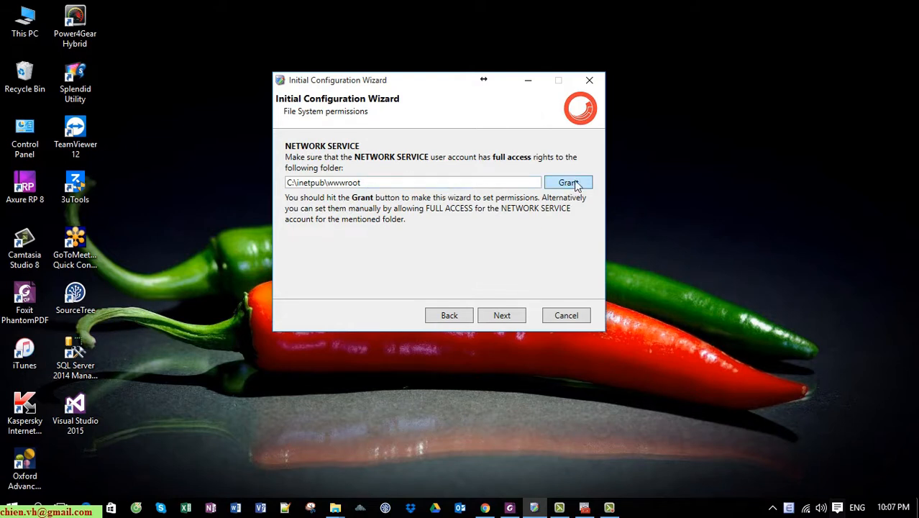
Step: Grant NETWORK SERVICE full access to C:\inetpub\wwwroot and acknowledge the success message
{"action": "left_click", "coordinate": [568, 181]}
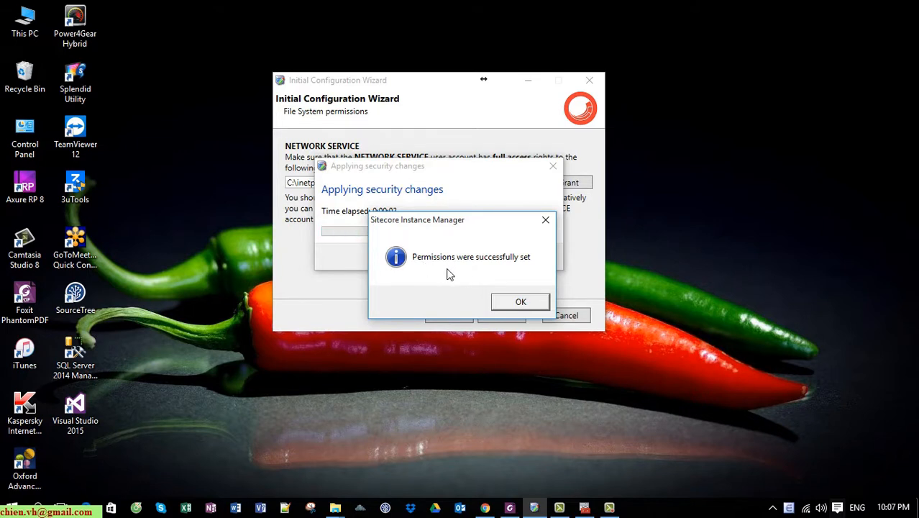
{"action": "mouse_move", "coordinate": [584, 271]}
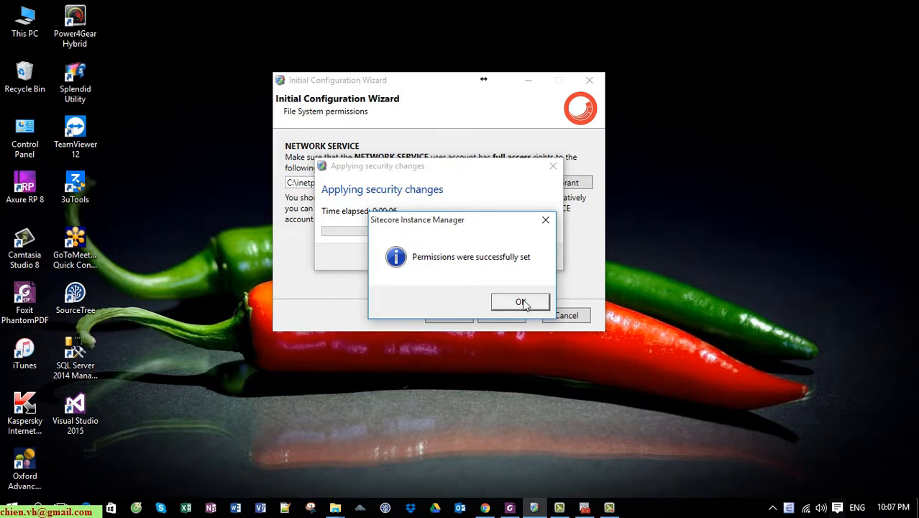
{"action": "left_click", "coordinate": [521, 301]}
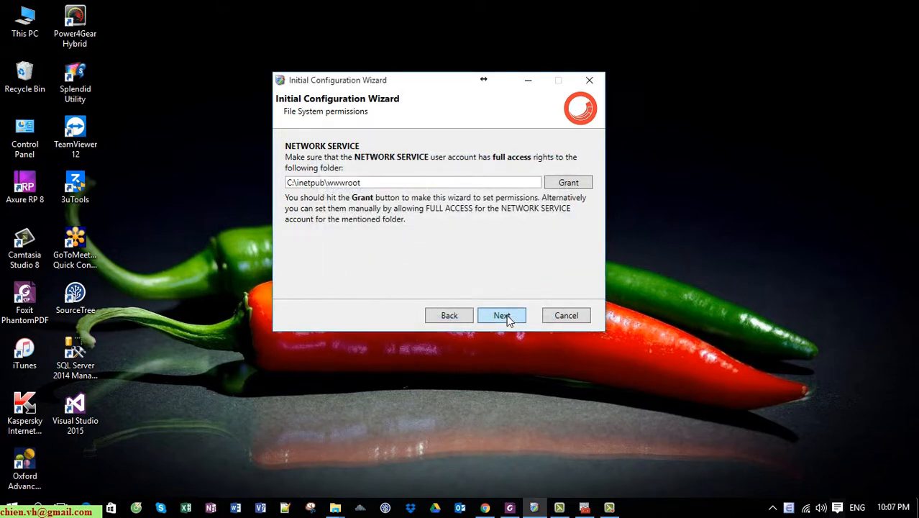
Step: Advance the Initial Configuration Wizard to the Completed page
{"action": "left_click", "coordinate": [501, 314]}
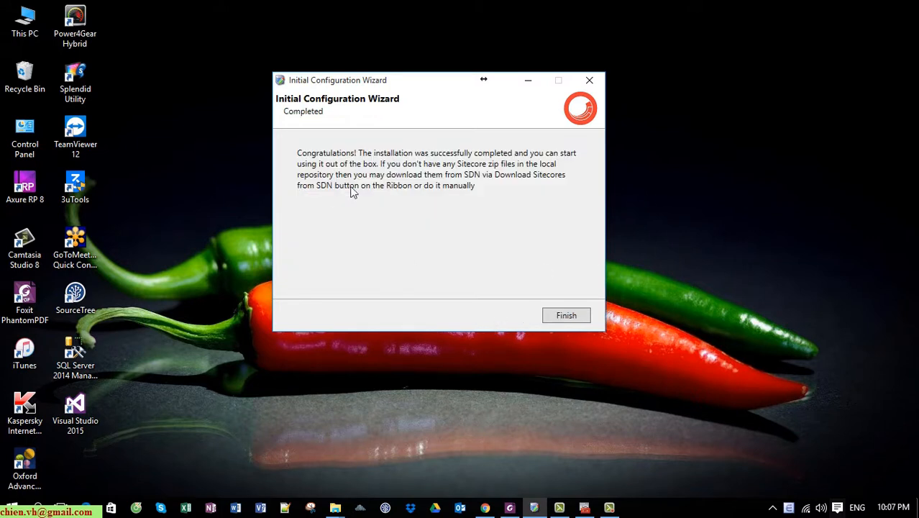
{"action": "mouse_move", "coordinate": [701, 203]}
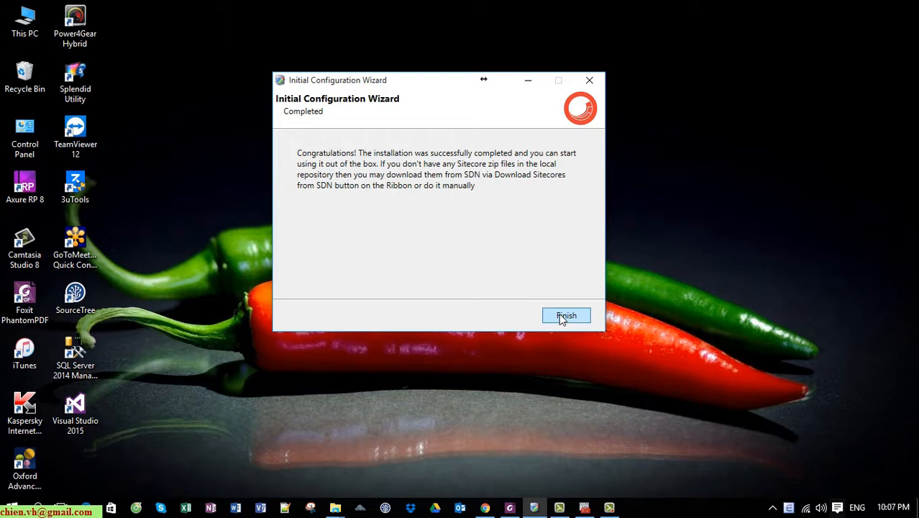
{"action": "mouse_move", "coordinate": [772, 248]}
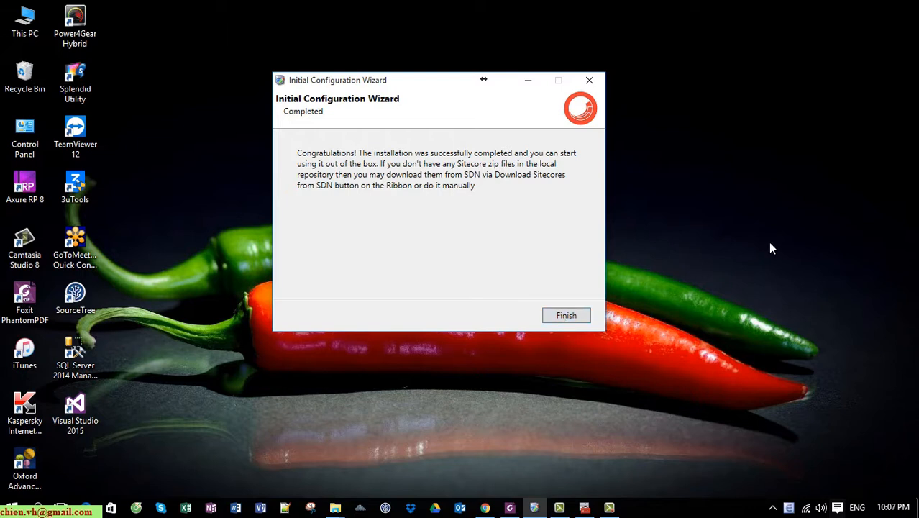
{"action": "mouse_move", "coordinate": [772, 164]}
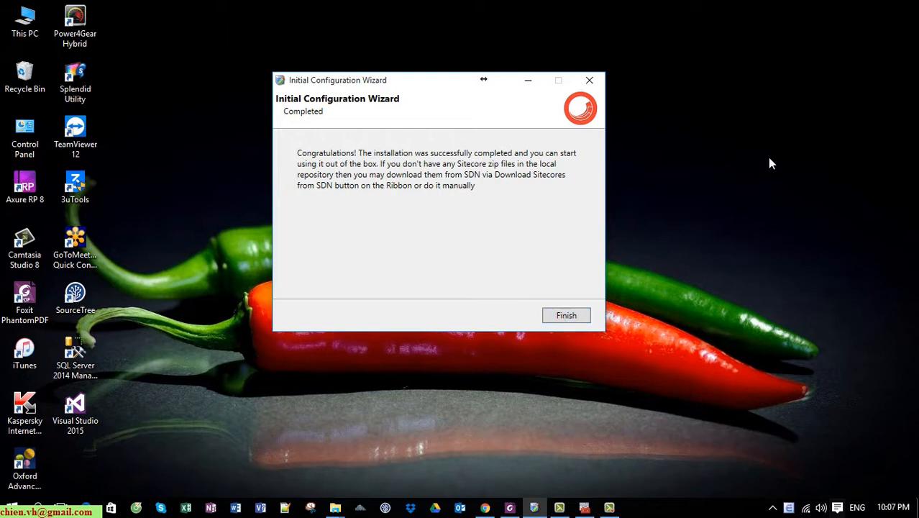